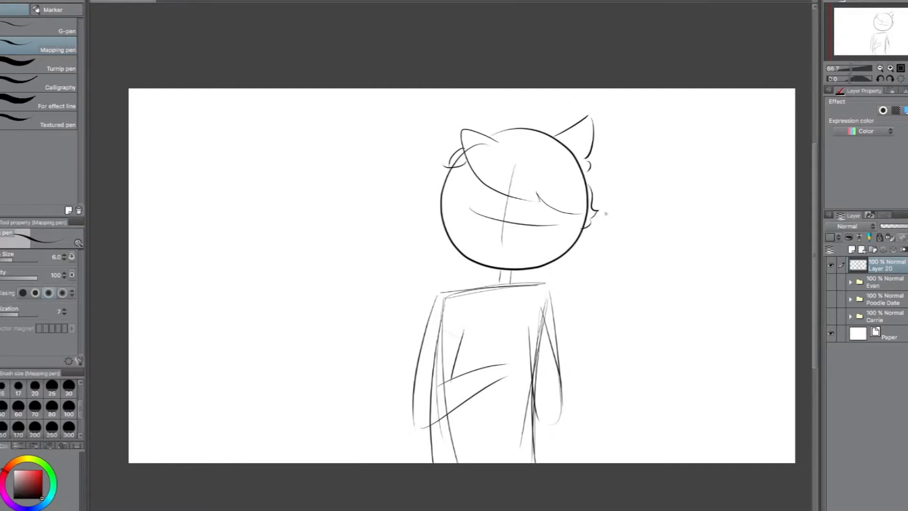
Sketch curls on the boy's hair, then sketch and refine the bird on his shoulder.
drag(496, 283, 556, 284)
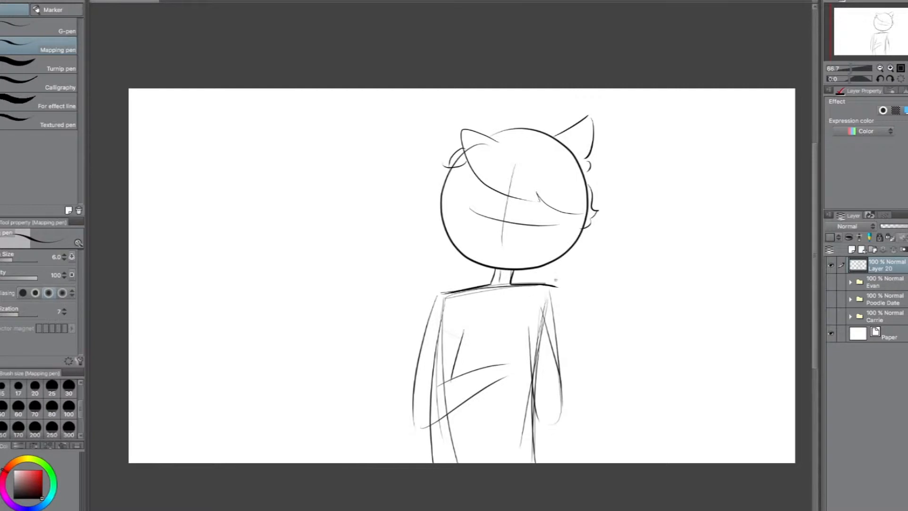
drag(446, 301, 417, 429)
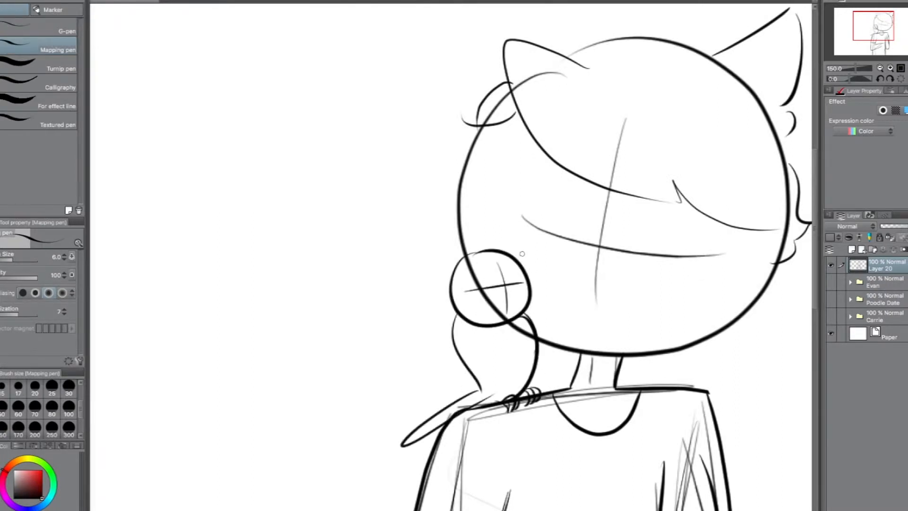
drag(457, 261, 509, 296)
text(Jaiden birb)
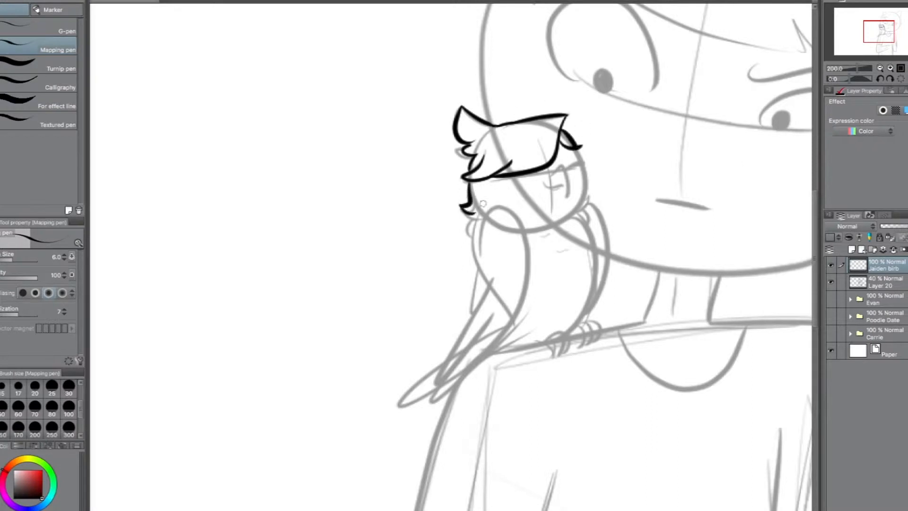
Ink the bird's wing, body outline, feet and tail feathers with the Mapping pen.
drag(464, 209, 434, 400)
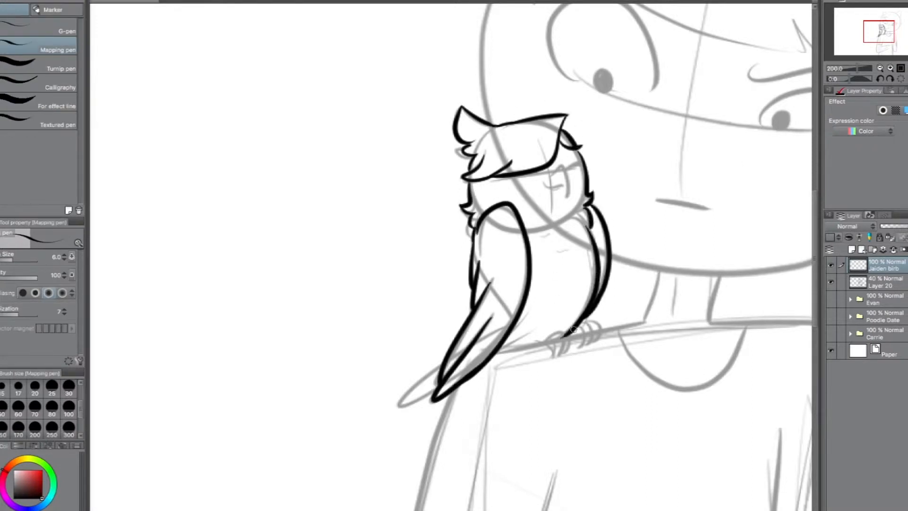
drag(556, 330, 579, 348)
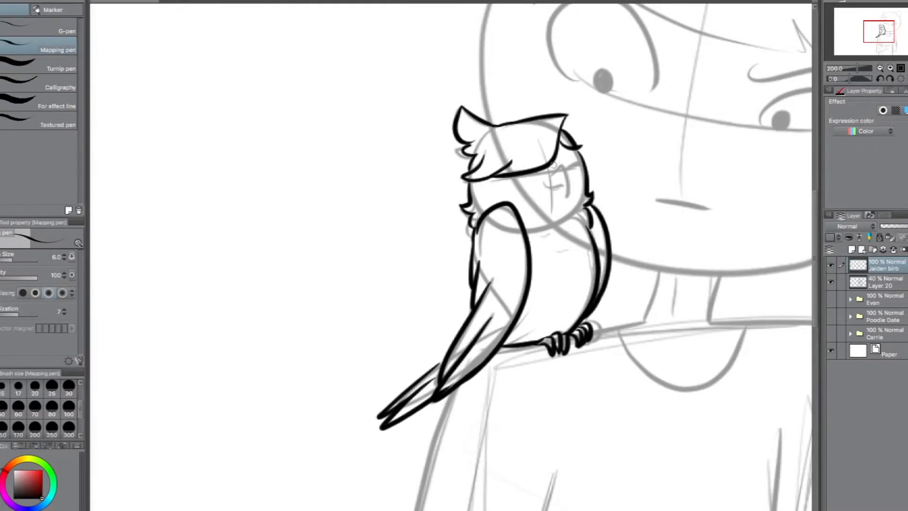
drag(556, 168, 568, 197)
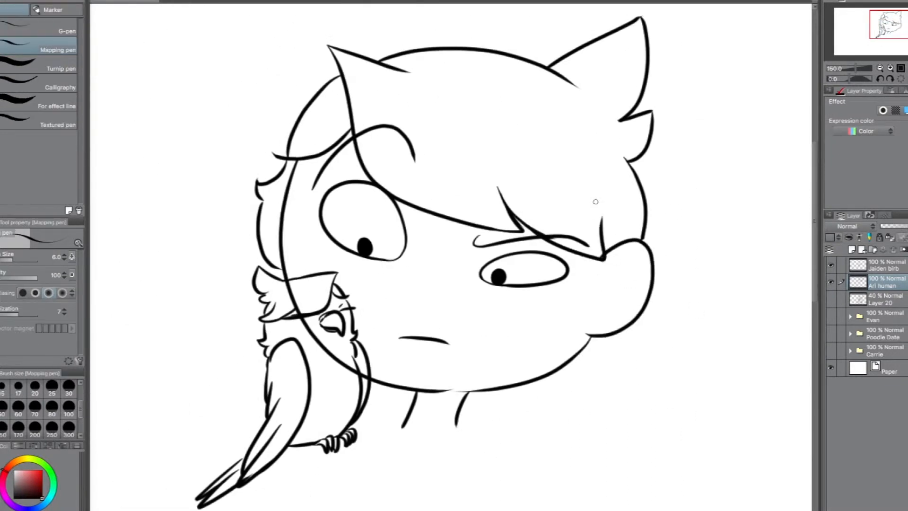
Ink the outline of the boy's shirt and arm with the Mapping pen.
drag(602, 249, 585, 353)
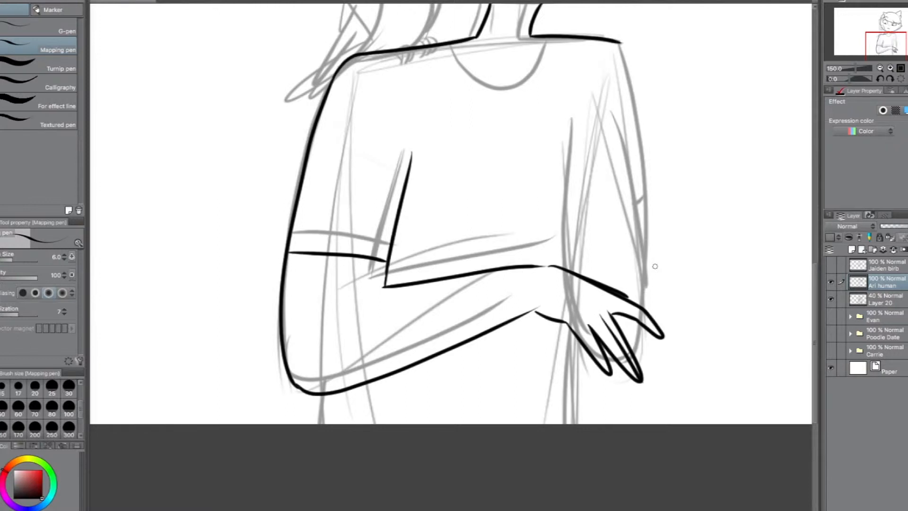
scroll(down, 3)
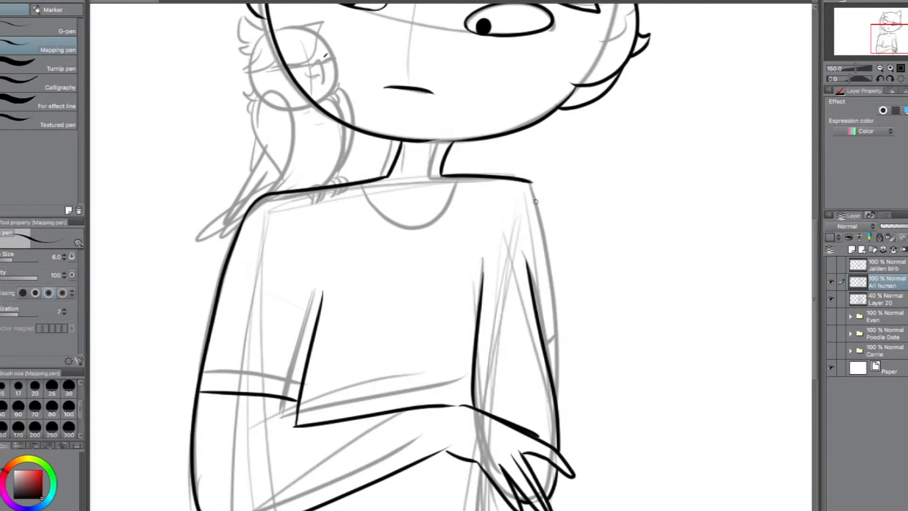
scroll(down, 3)
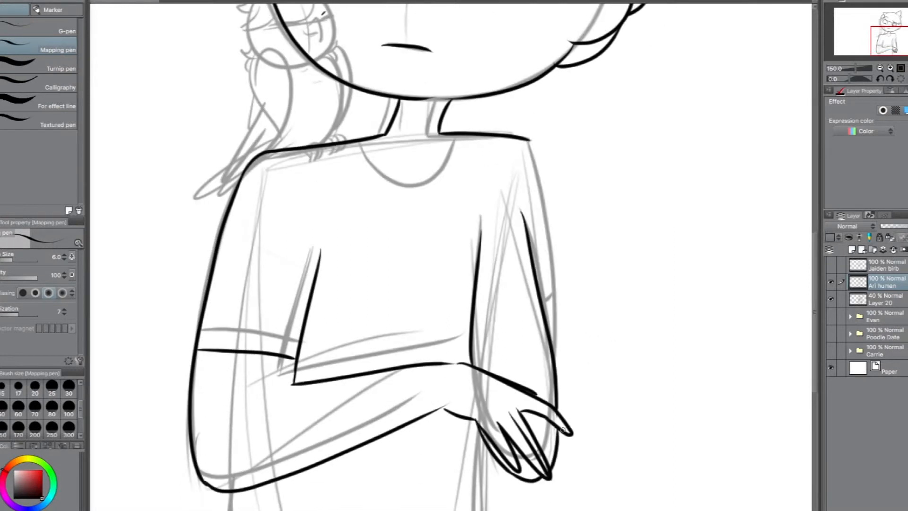
scroll(down, 3)
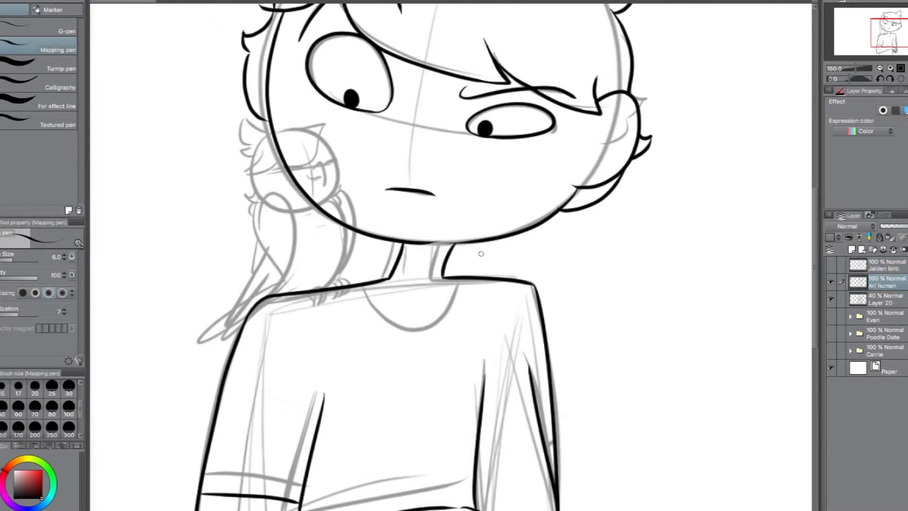
scroll(down, 3)
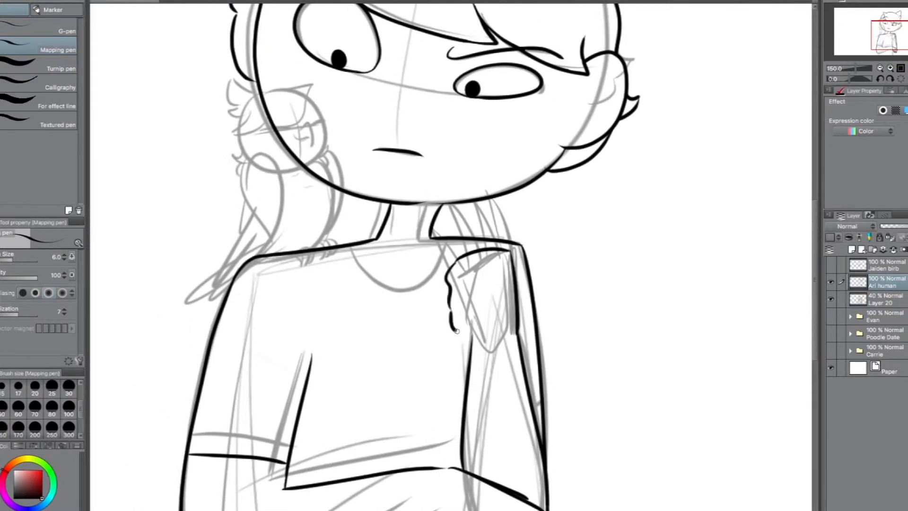
scroll(down, 3)
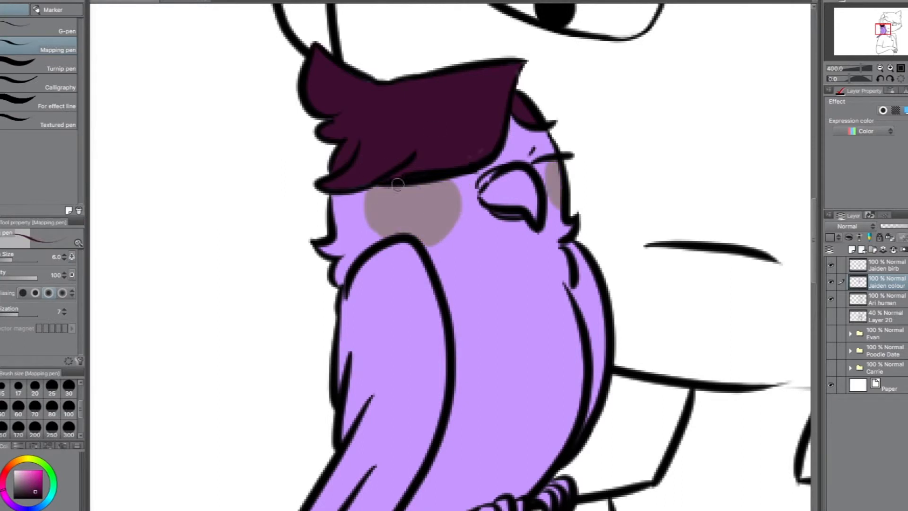
Extend the dark colour over the bird's head feathers.
scroll(down, 3)
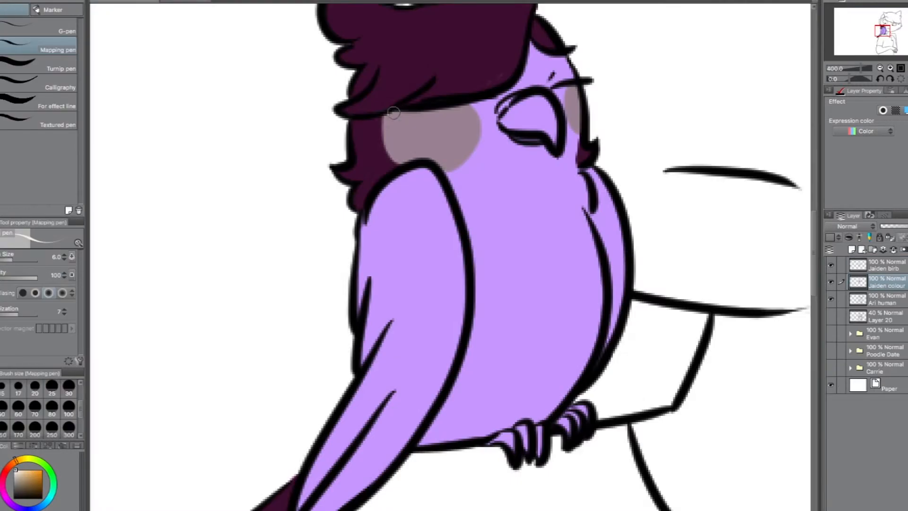
drag(393, 113, 567, 376)
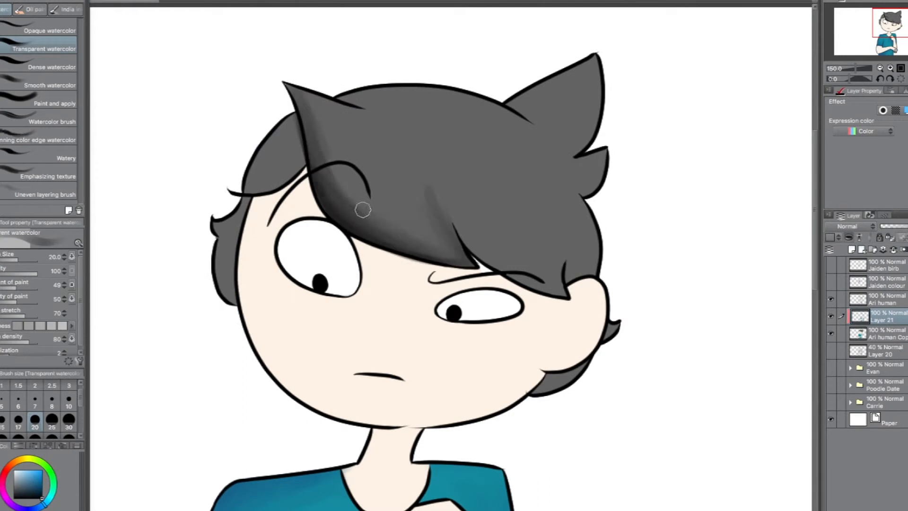
Deepen watercolour shadows across the right side of the hair, fringe tip, above the eye and the right spike.
drag(362, 209, 272, 159)
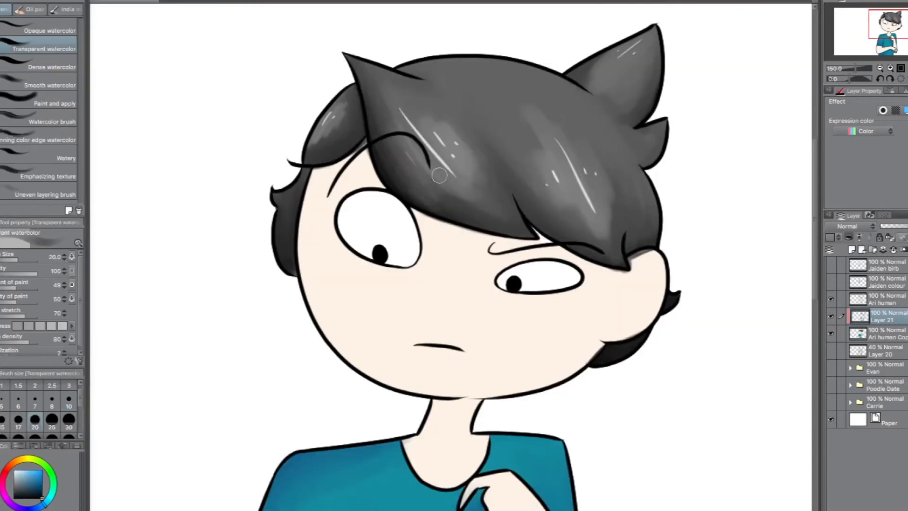
drag(440, 174, 640, 179)
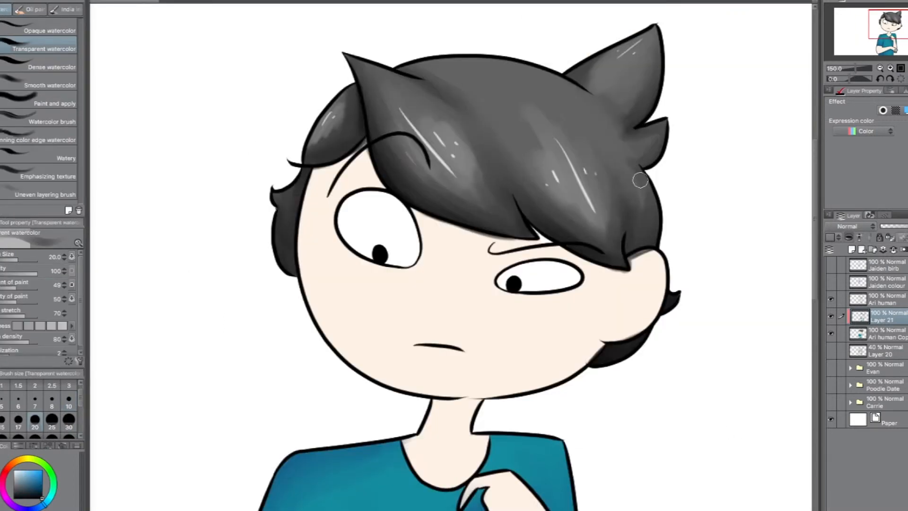
drag(637, 179, 623, 269)
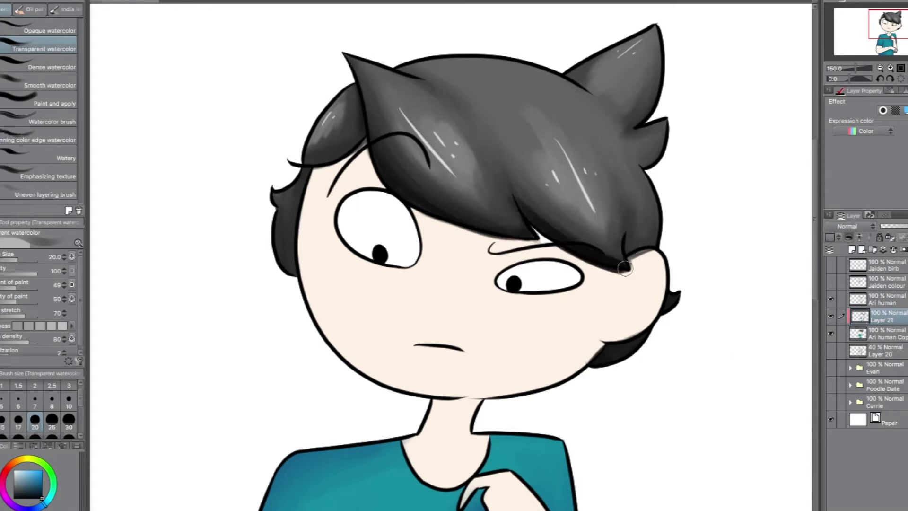
drag(625, 266, 614, 241)
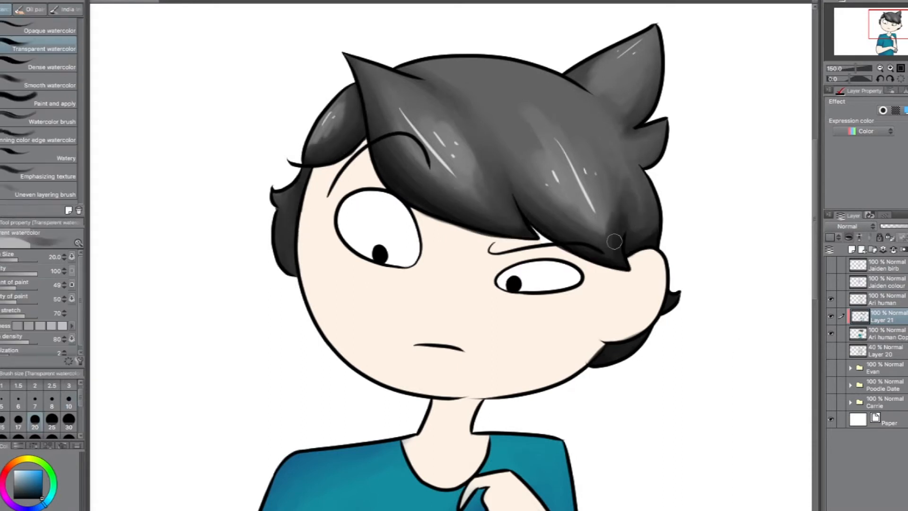
drag(614, 240, 640, 158)
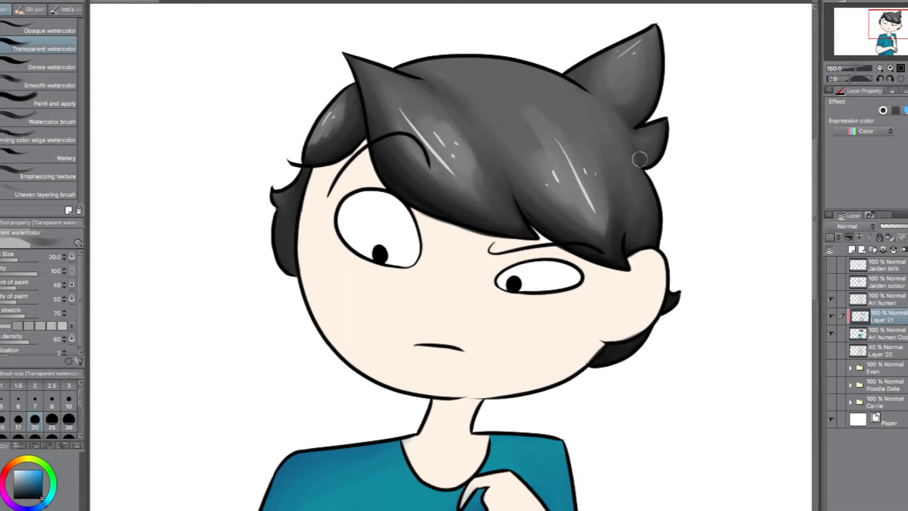
Scroll down through the view while working on the face and arm shading.
scroll(down, 3)
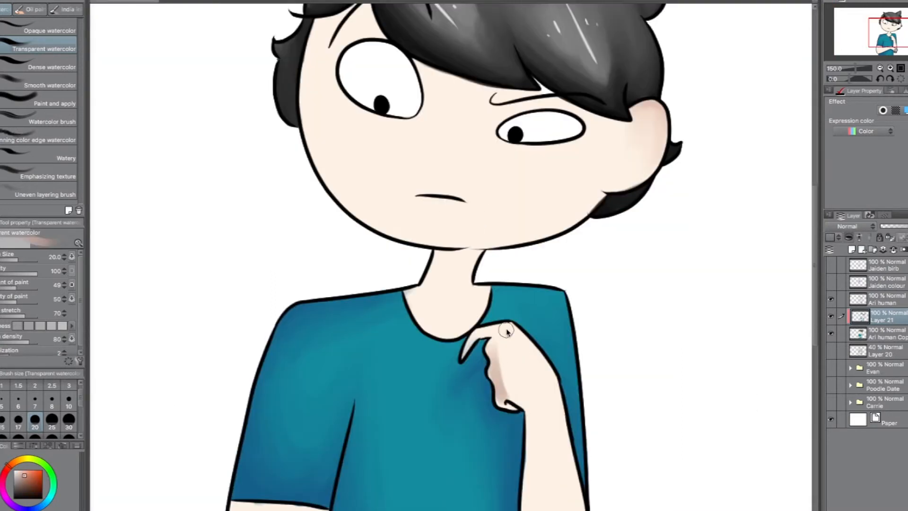
scroll(down, 3)
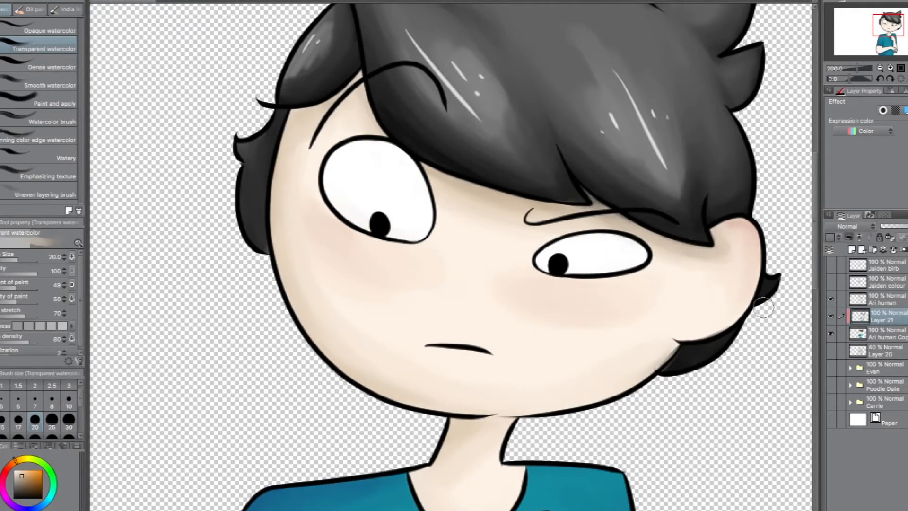
scroll(down, 3)
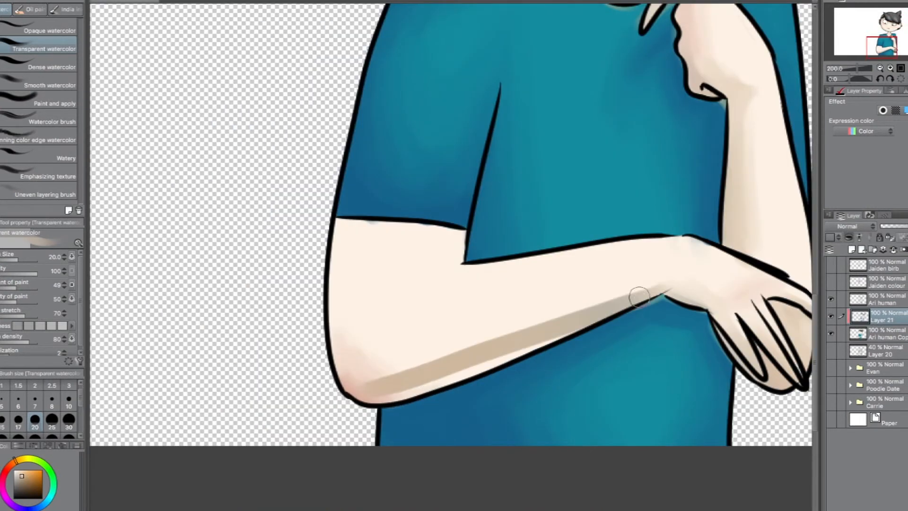